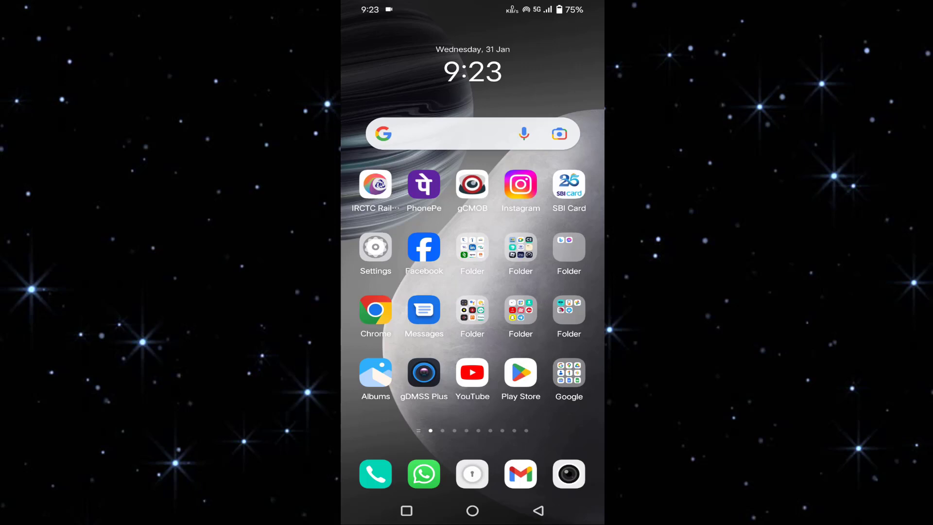
Step: Search the Google Play Store for 'wha' (WhatsApp)
left_click(520, 372)
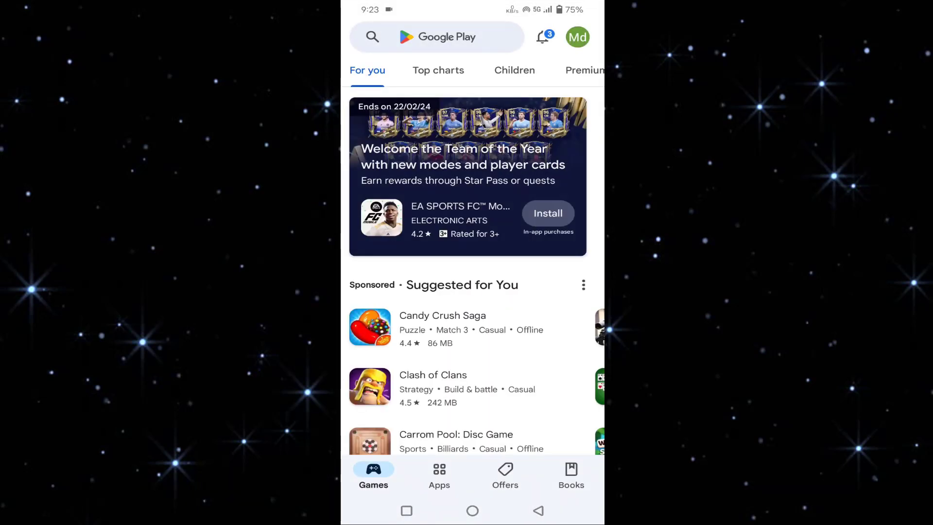
left_click(417, 37)
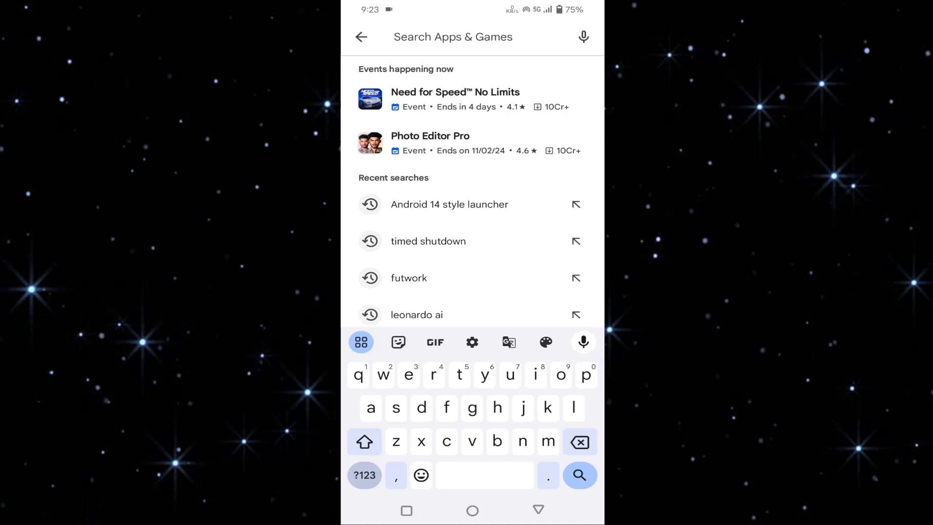
type("wha")
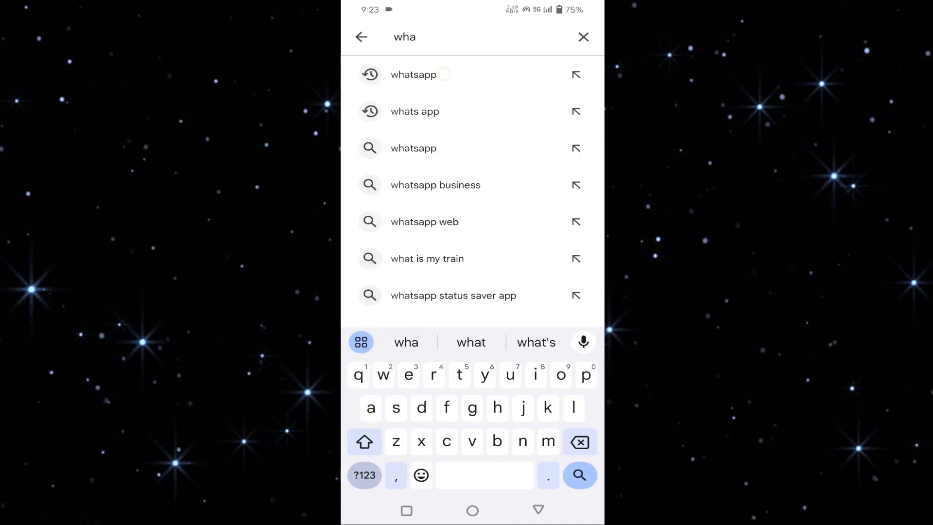
left_click(413, 74)
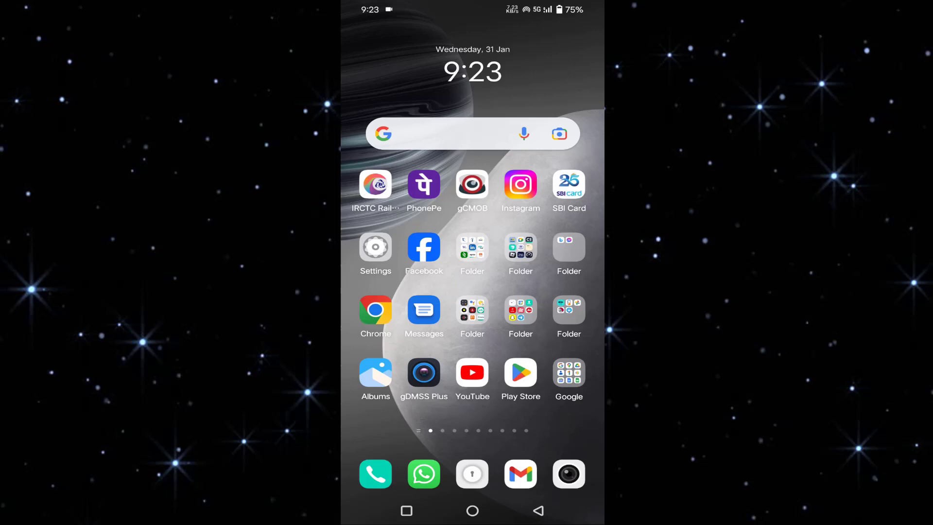
Step: Search 'whatsapp contact' in Chrome and open the Contact WhatsApp result
left_click(375, 310)
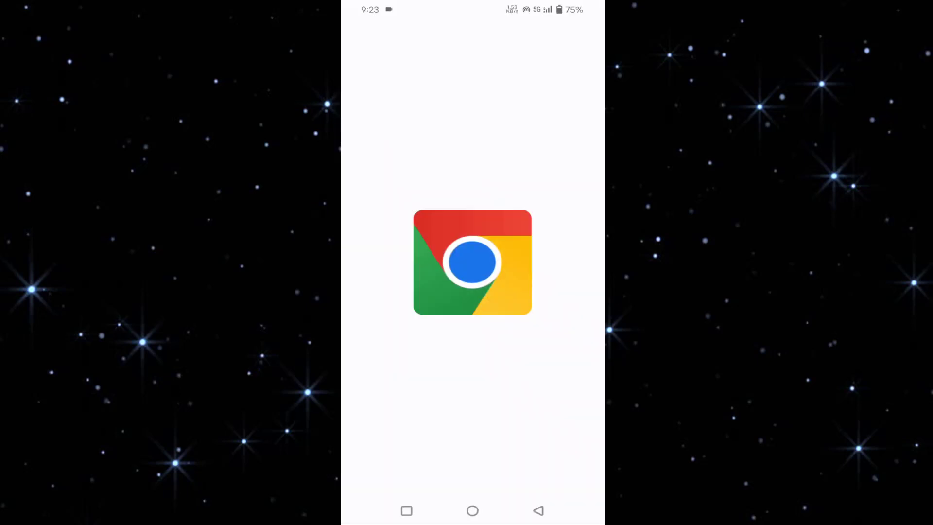
left_click(472, 262)
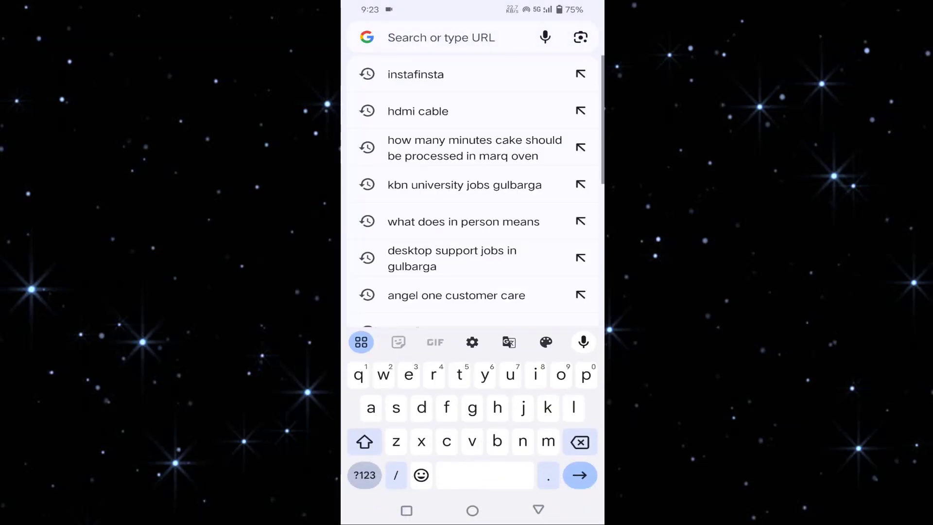
type("whatsapp contact")
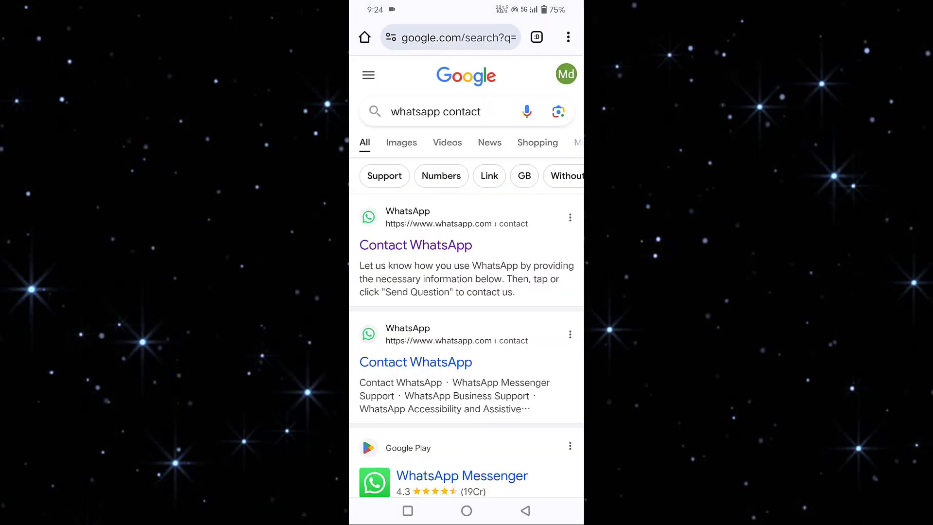
left_click(416, 245)
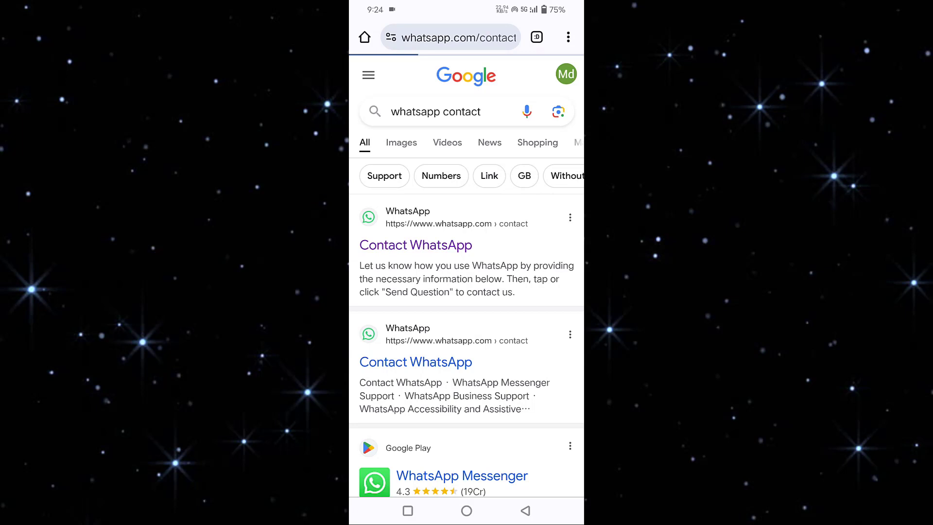
Step: Open the contact form, choose Android as the platform, and focus the message box
left_click(416, 245)
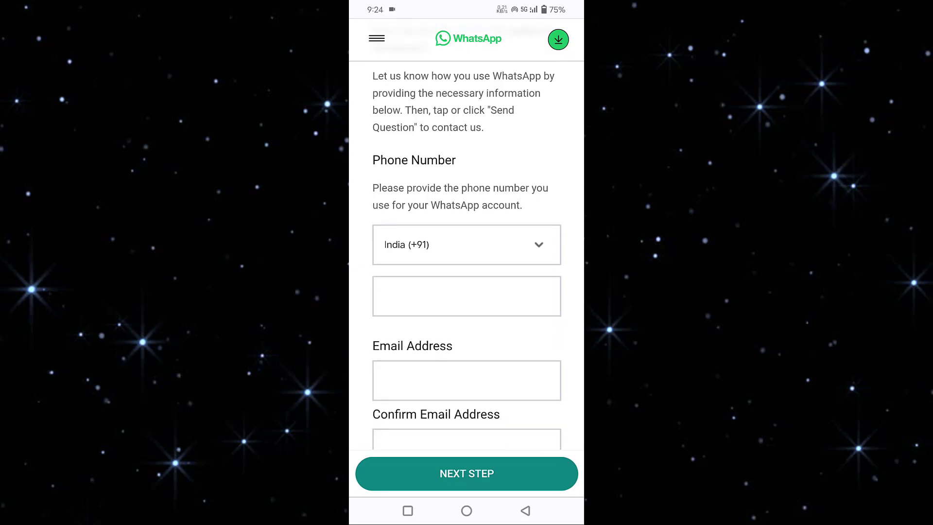
left_click(467, 296)
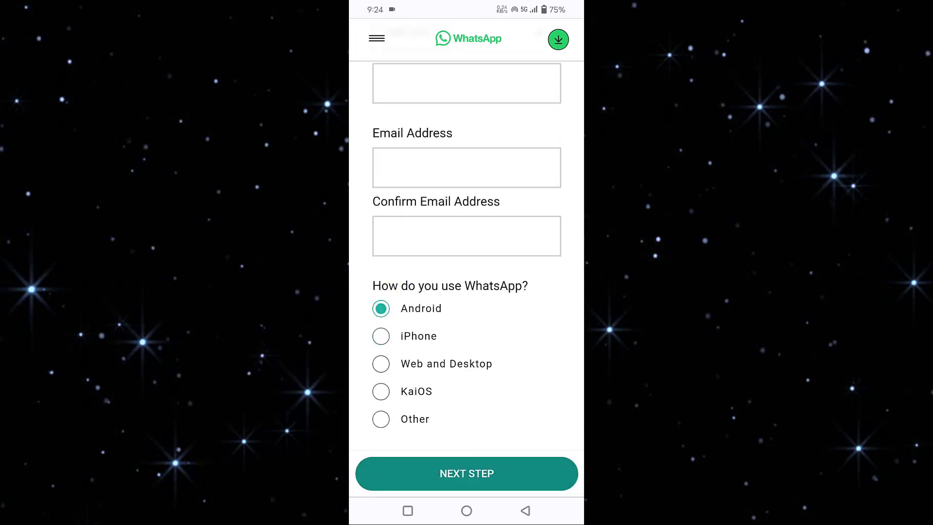
scroll("down", 3)
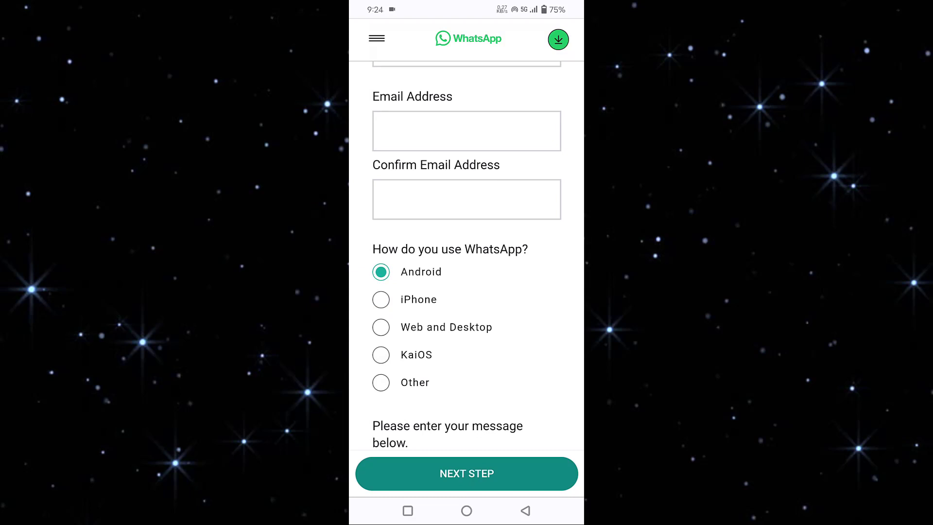
left_click(380, 326)
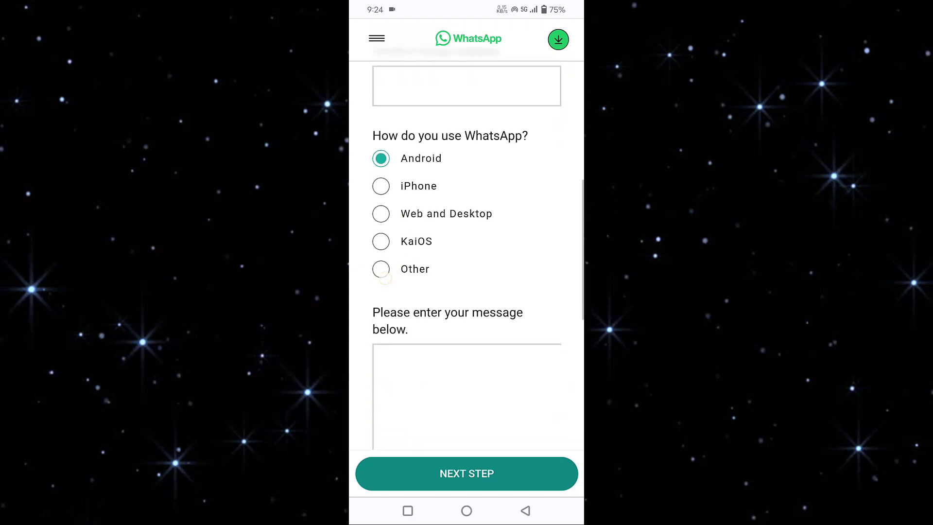
left_click(467, 393)
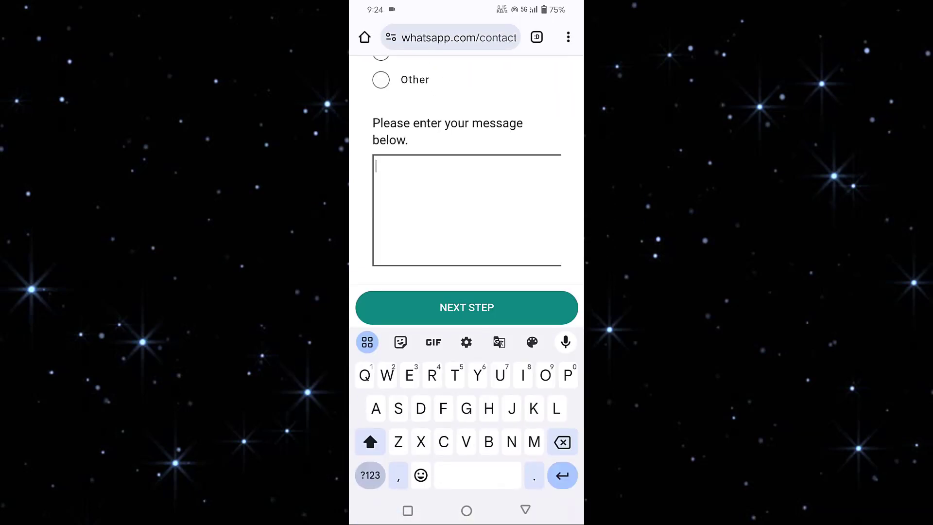